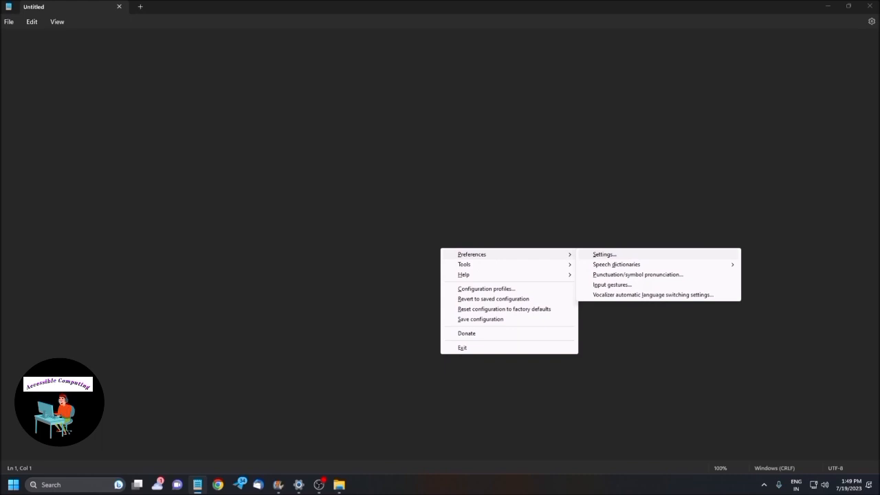
Step: Open NVDA Settings and browse the categories to Windows OCR, recognition language English (United States)
{"action": "left_click", "coordinate": [605, 253]}
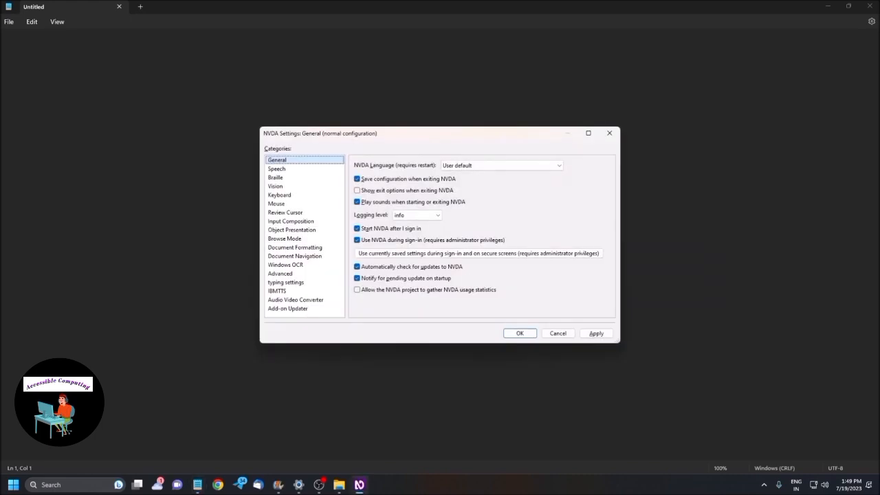
{"action": "left_click", "coordinate": [292, 230]}
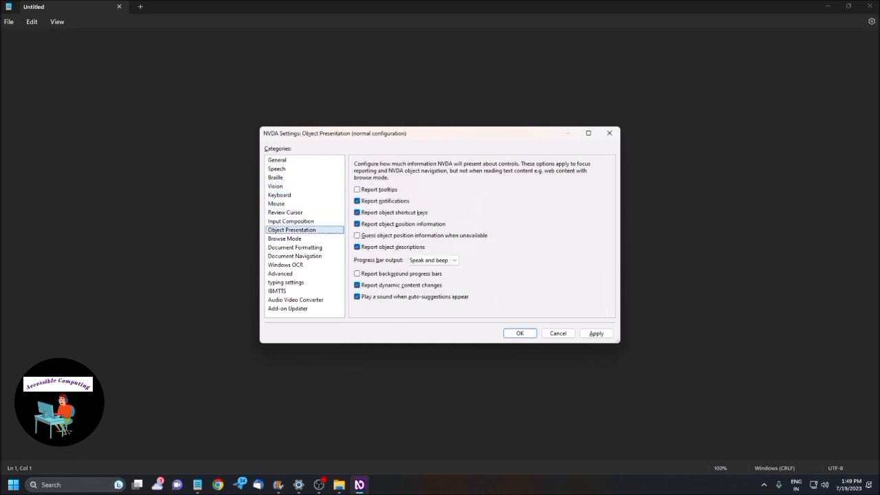
{"action": "left_click", "coordinate": [285, 265]}
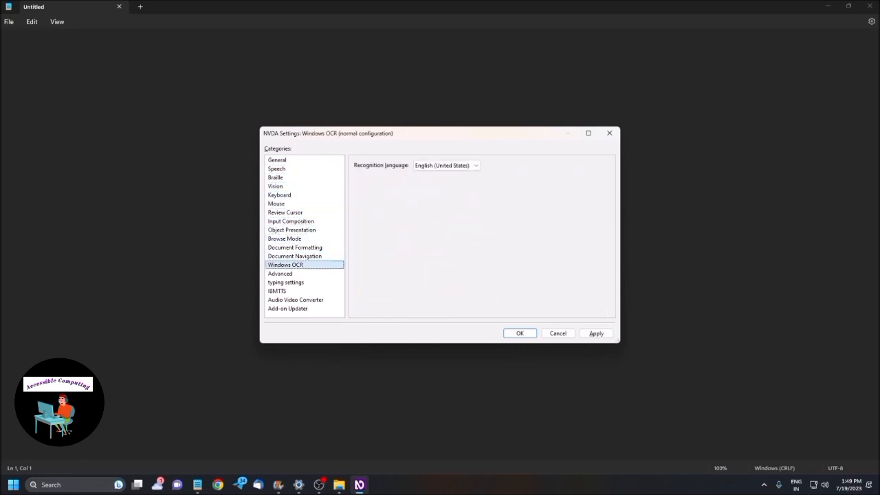
Step: Select the typing settings category showing typing2 sound, delete.wav and sounds while typing
{"action": "left_click", "coordinate": [286, 282]}
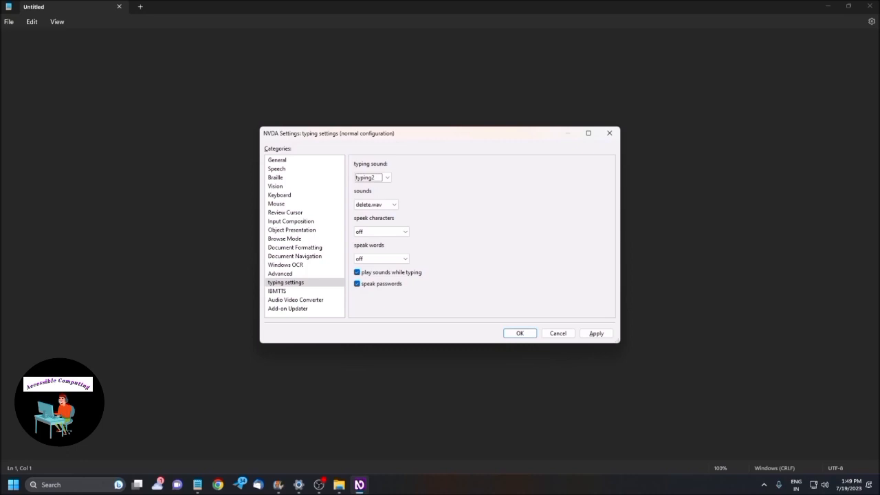
{"action": "left_click", "coordinate": [386, 177]}
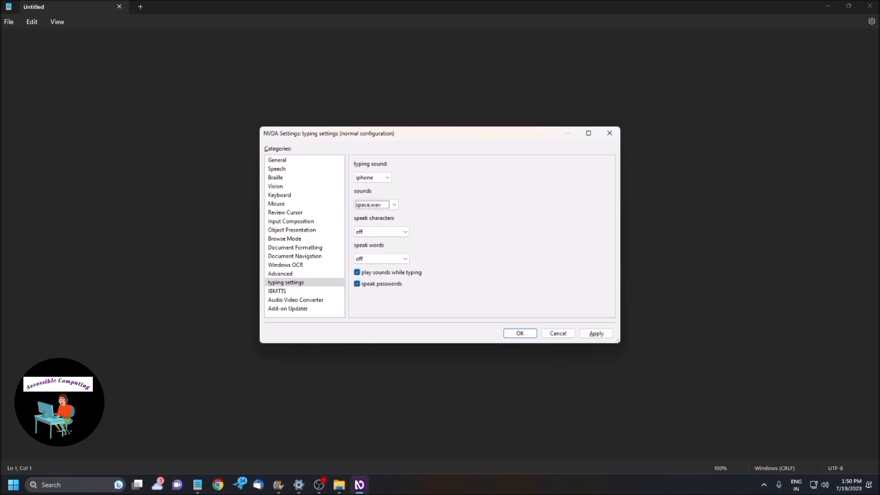
{"action": "left_click", "coordinate": [394, 205]}
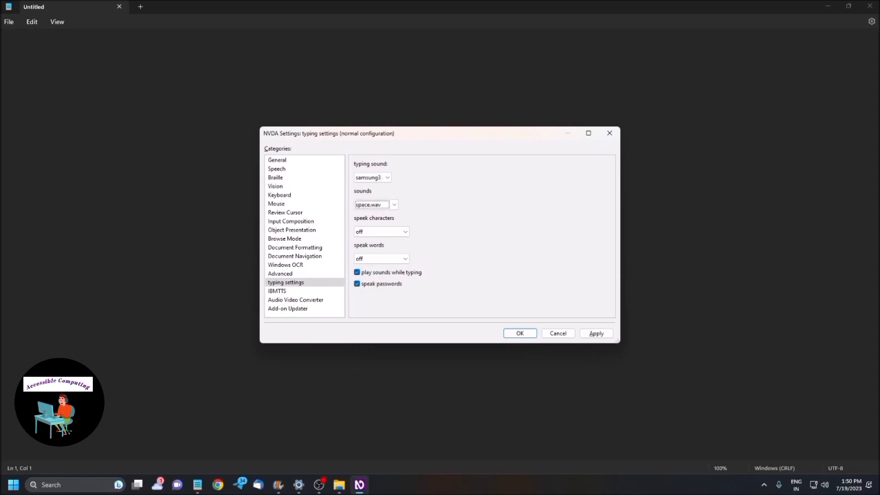
{"action": "left_click", "coordinate": [393, 204]}
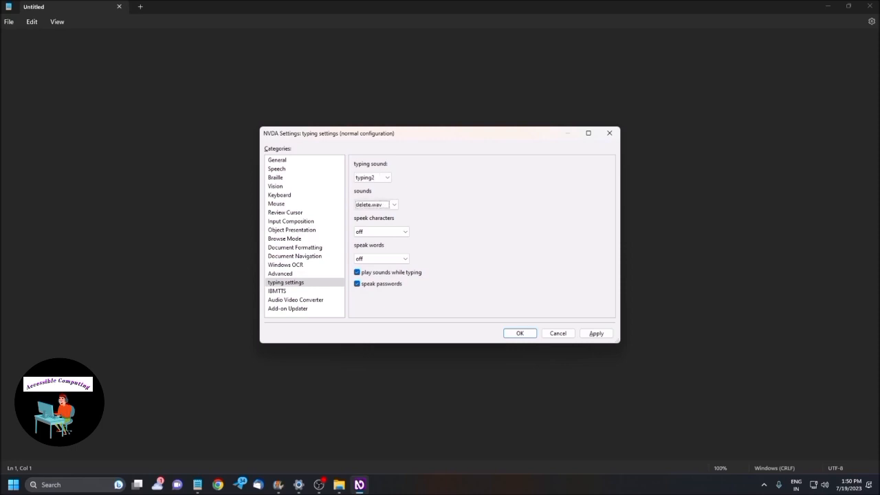
{"action": "left_click", "coordinate": [388, 177]}
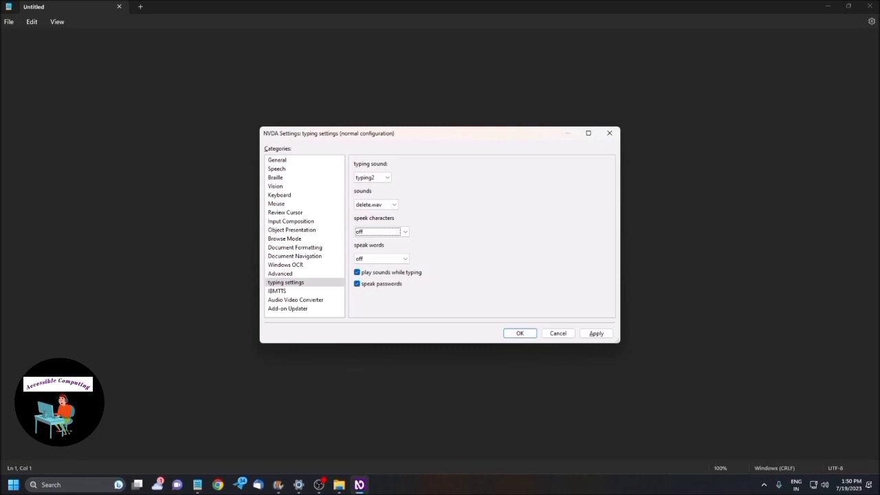
Step: Leave speak characters off and set speak words to 'in edit boxes only'
{"action": "left_click", "coordinate": [405, 231]}
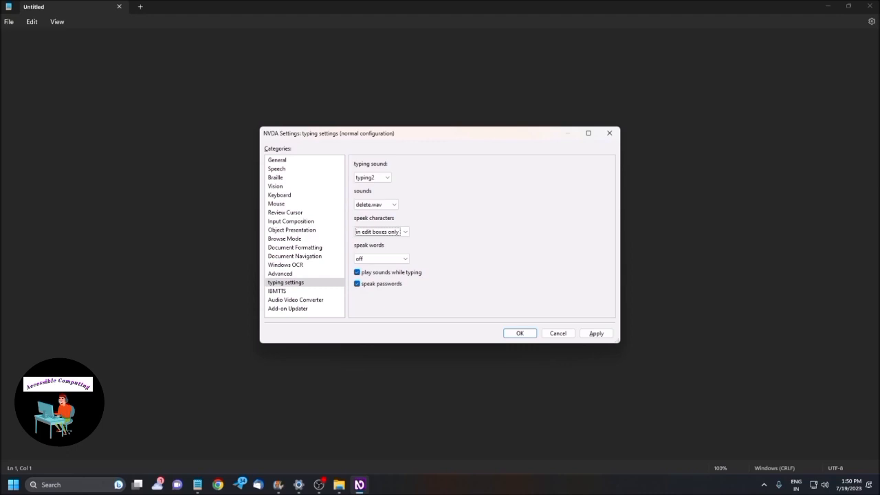
{"action": "left_click", "coordinate": [405, 231]}
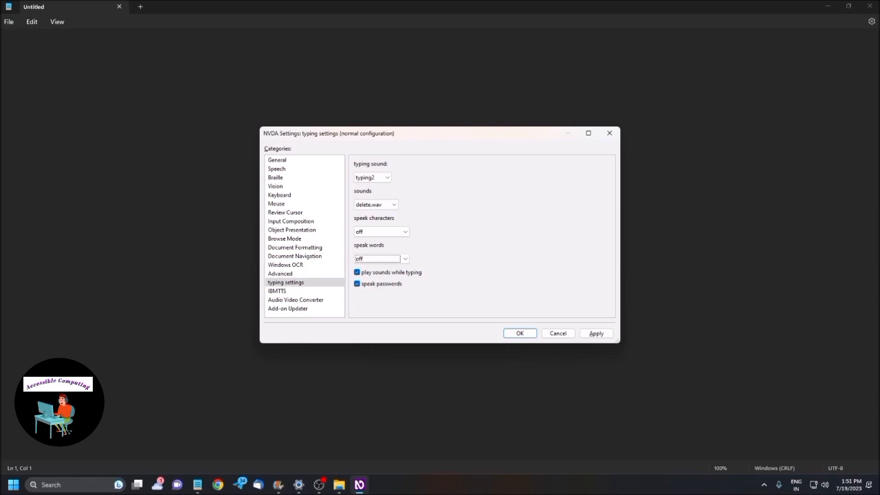
{"action": "left_click", "coordinate": [404, 259]}
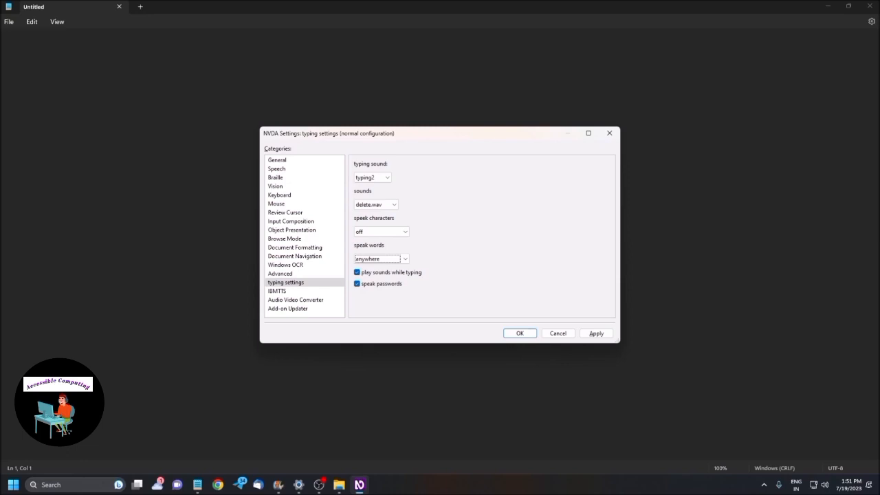
{"action": "left_click", "coordinate": [406, 259]}
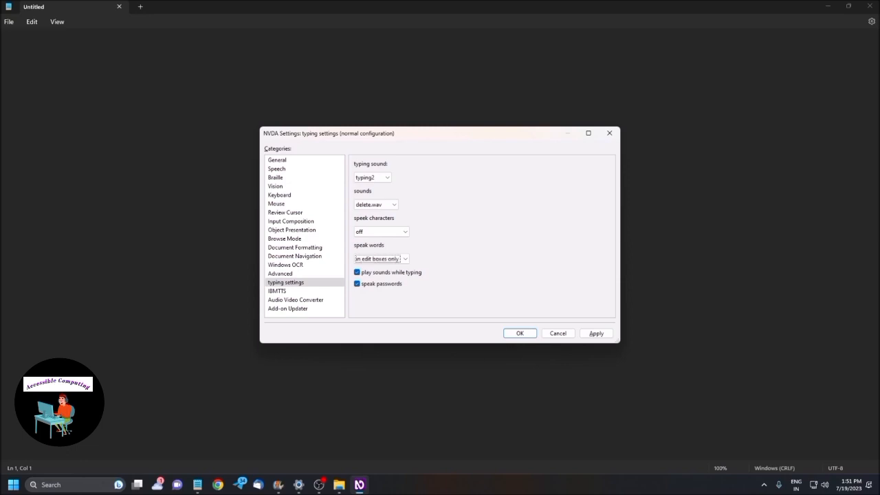